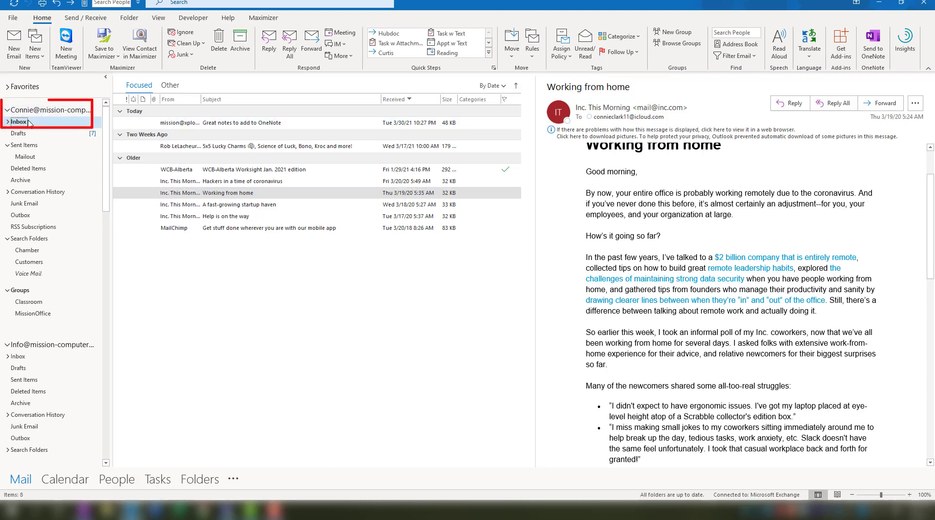
Step: Browse both account inboxes and select the campaign builder email
left_click(227, 192)
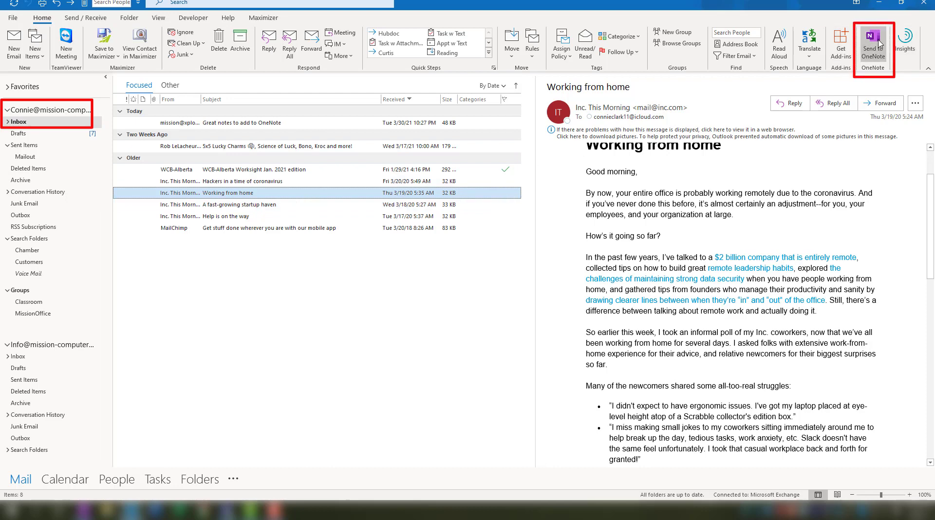
mouse_move(872, 43)
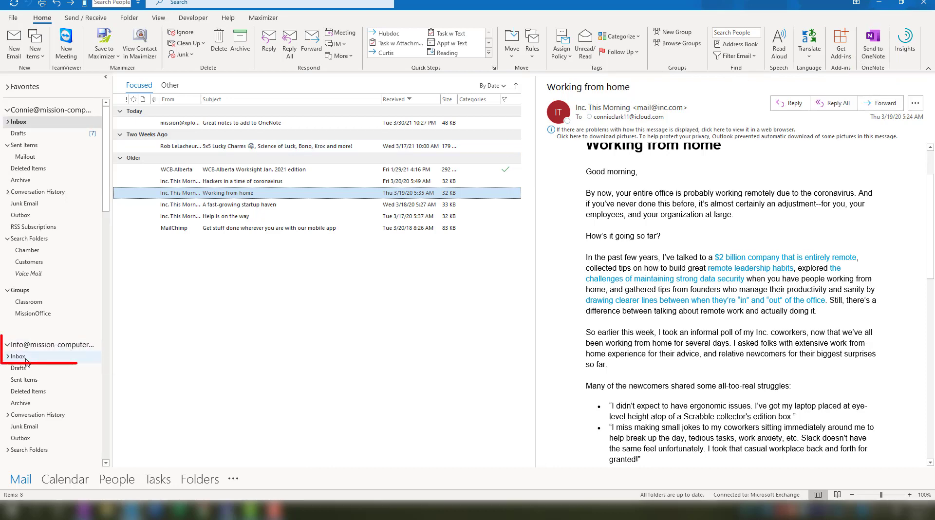
left_click(18, 356)
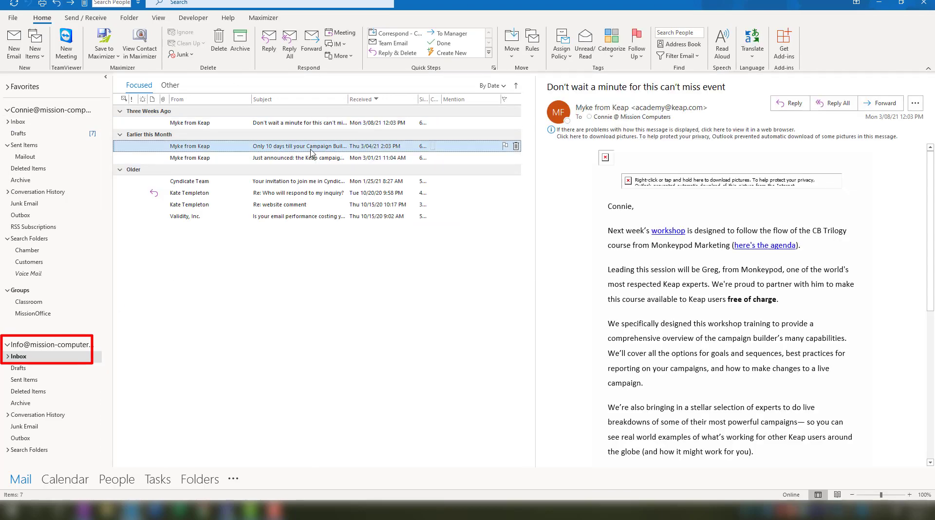
left_click(300, 146)
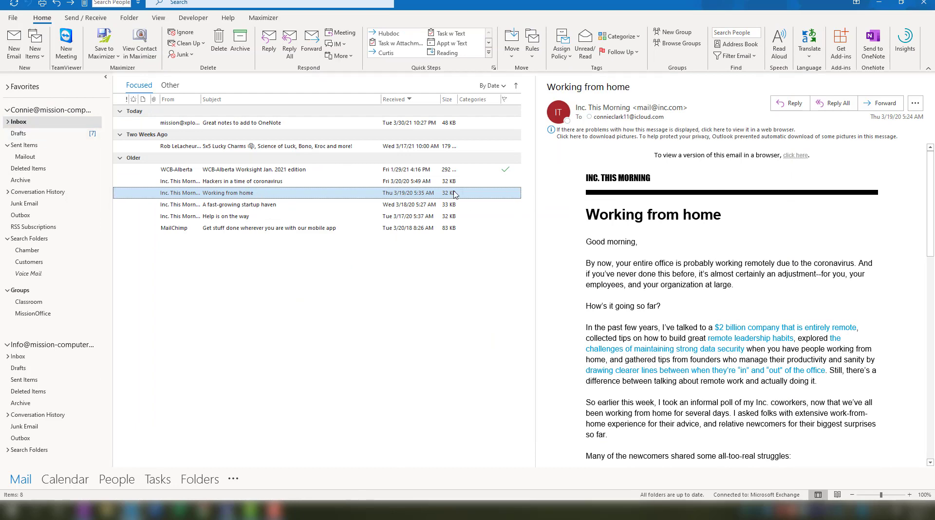
Step: Send the Working from home email to Classroom > Example Group > Class Examples
double_click(227, 193)
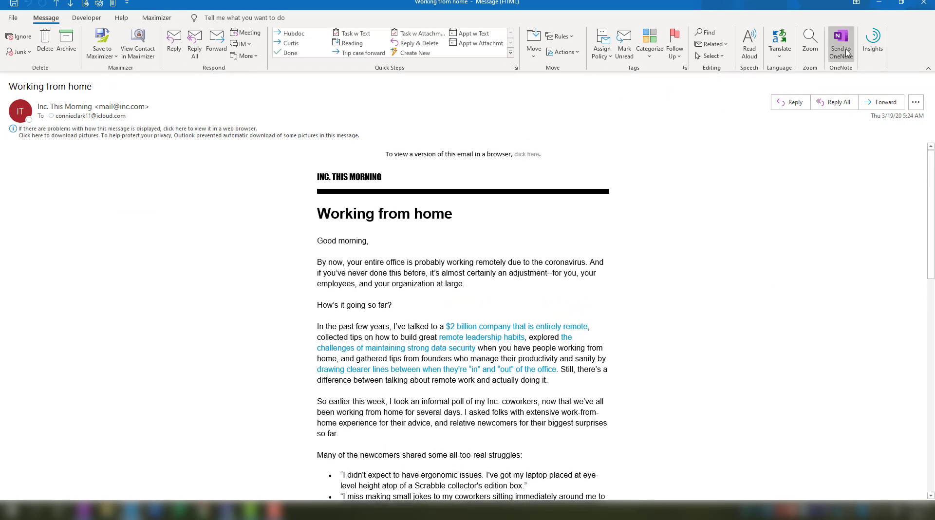
left_click(841, 45)
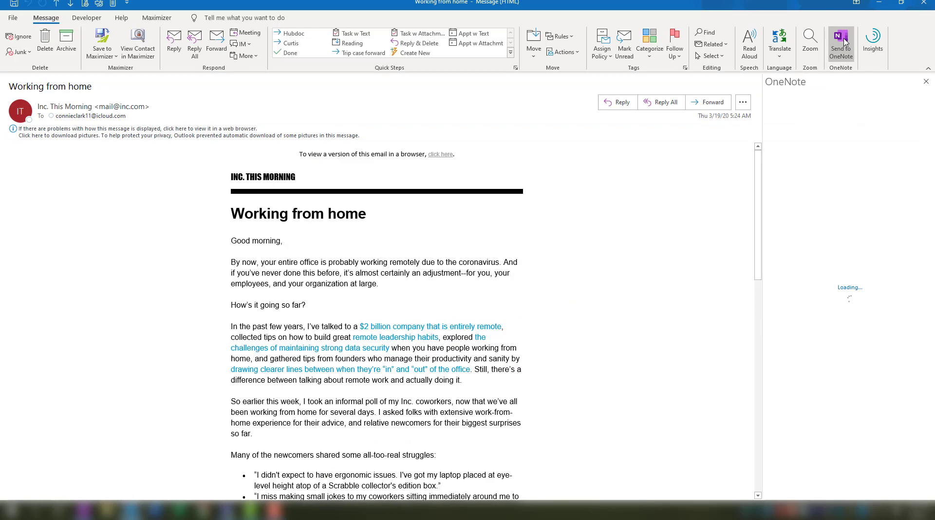
left_click(840, 43)
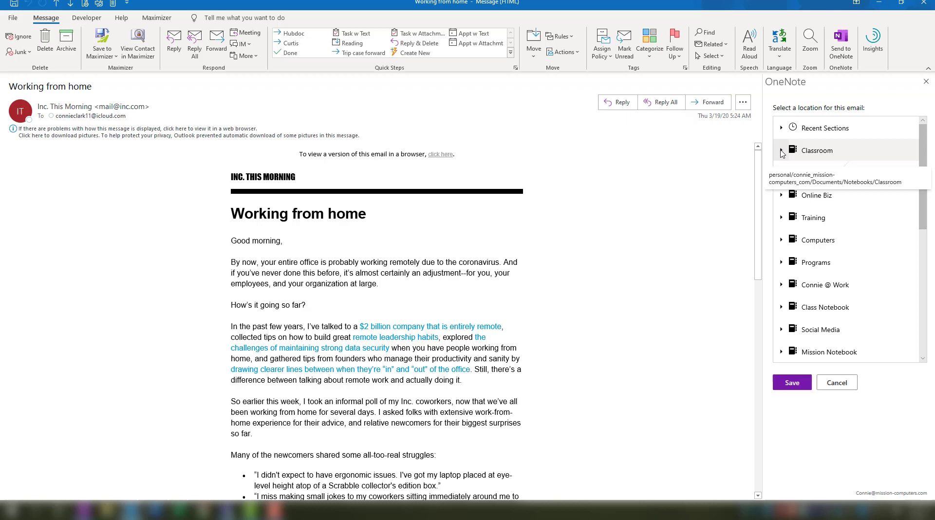
left_click(781, 149)
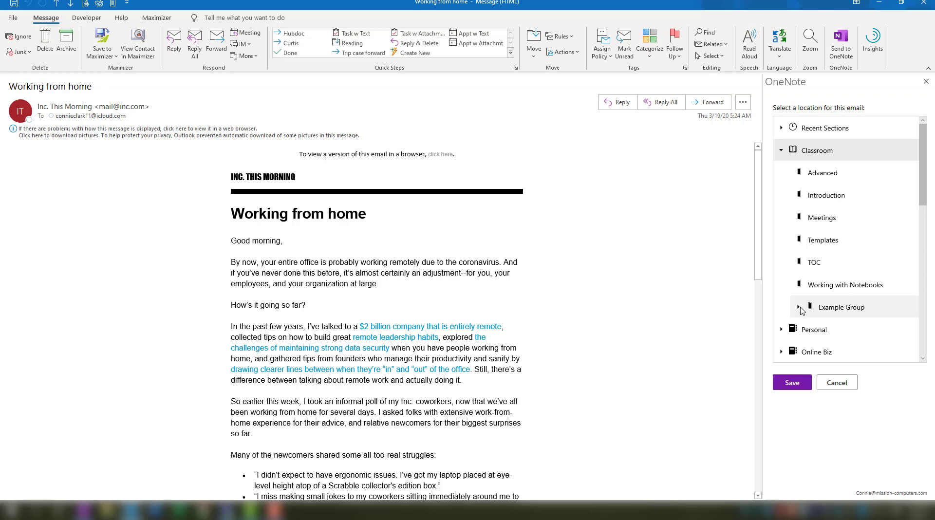
left_click(802, 310)
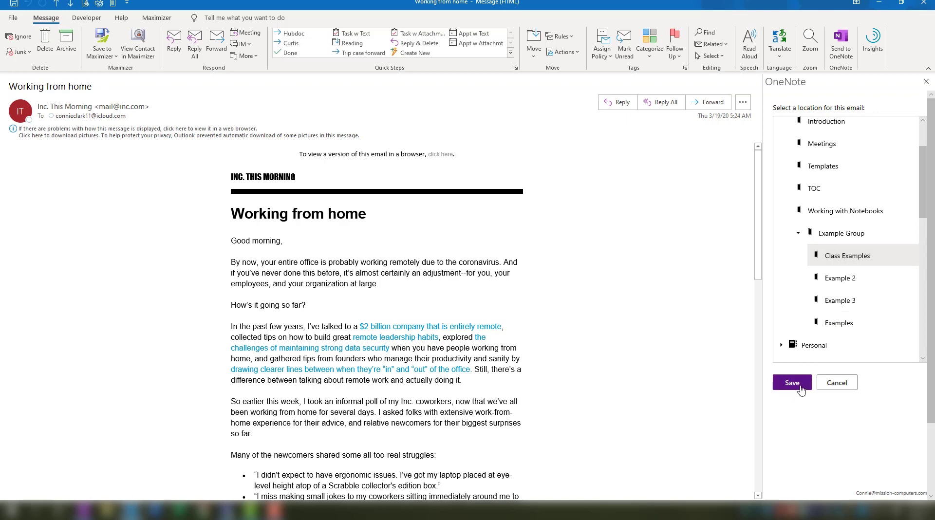
left_click(791, 383)
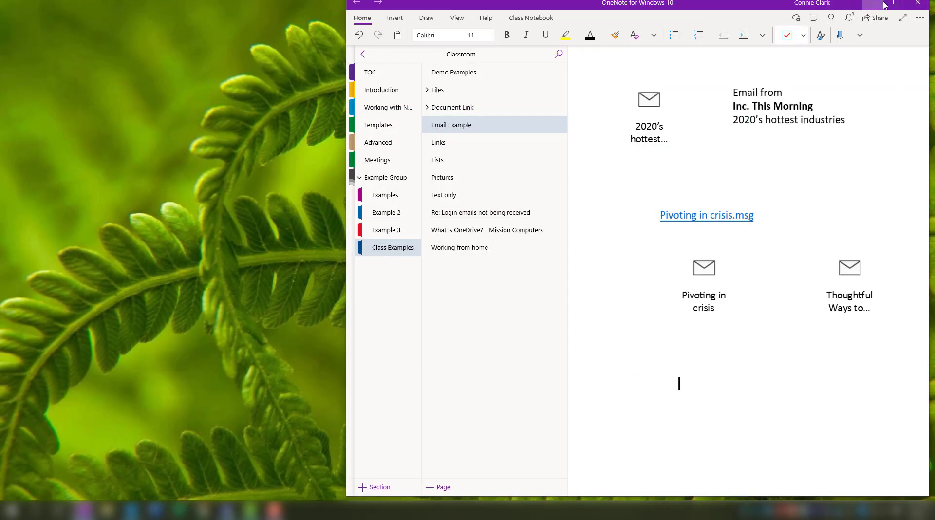
Step: Maximize OneNote and open the Working from home page in Class Examples
left_click(895, 3)
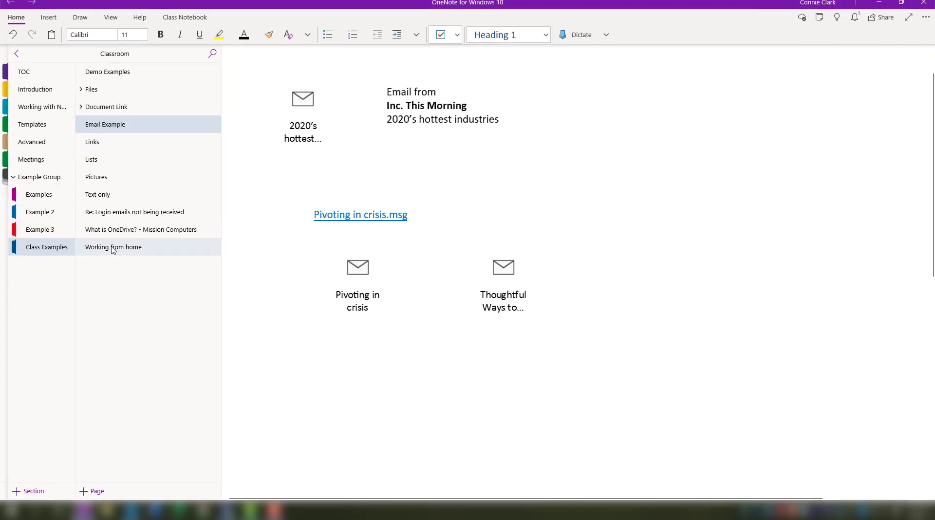
left_click(113, 247)
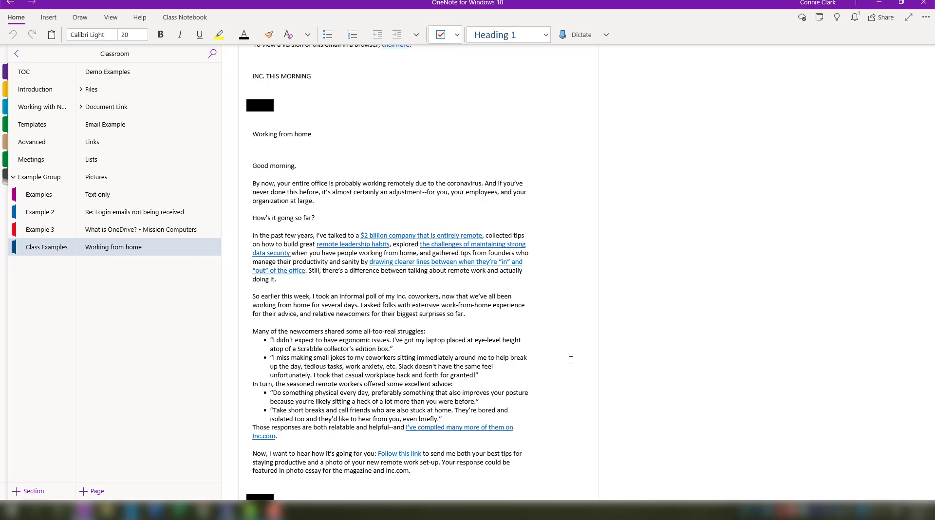
mouse_move(555, 340)
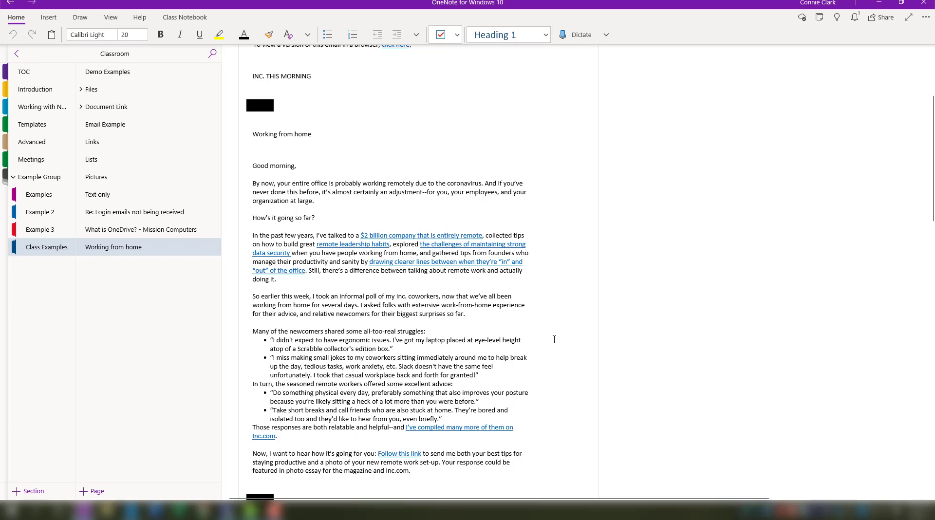
mouse_move(765, 194)
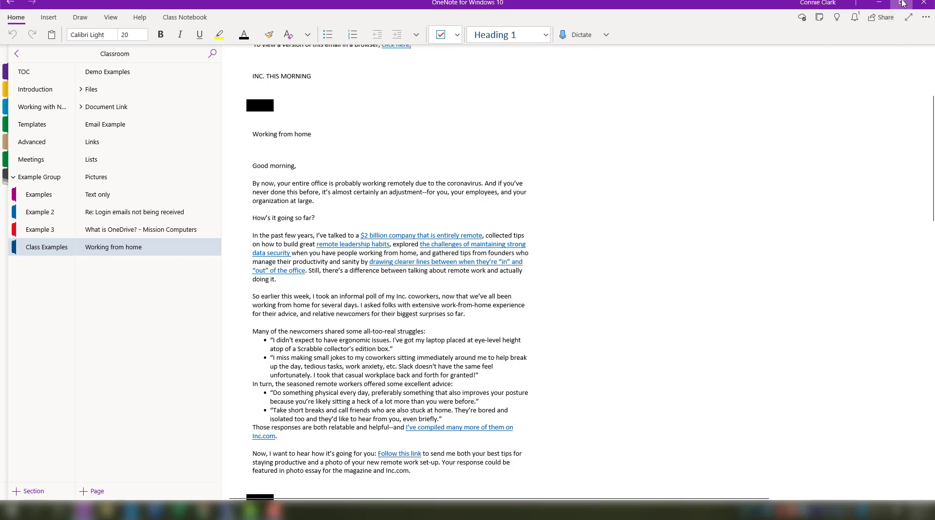
Step: Restore OneNote, change Outlook's View layout, select the campaign email, and return to OneNote
left_click(895, 3)
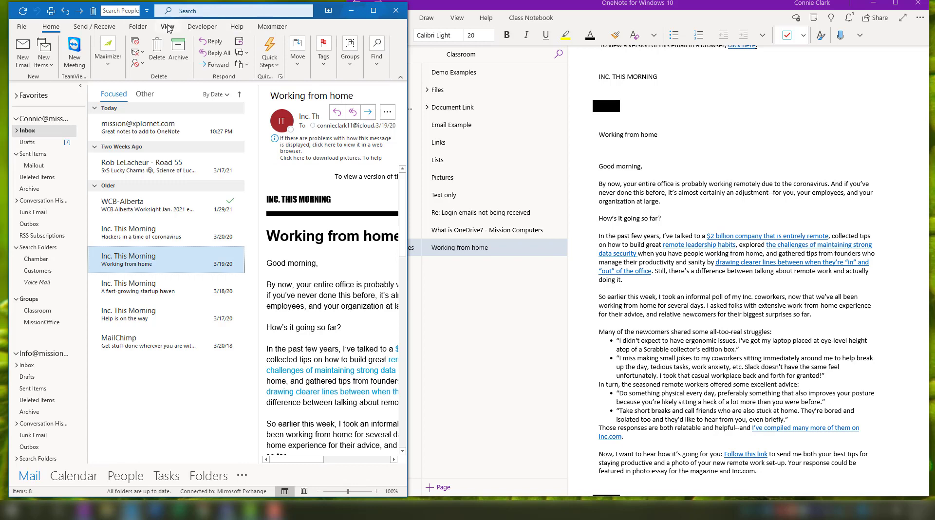
left_click(168, 27)
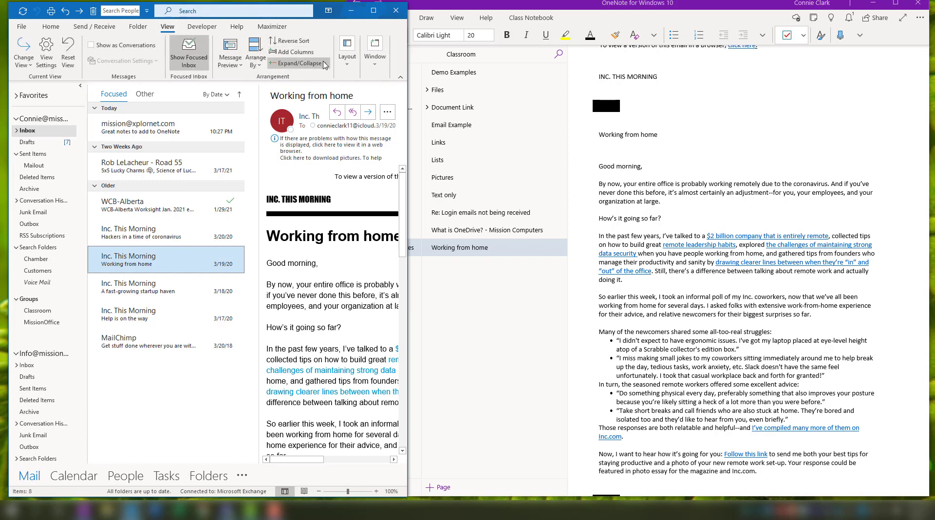
left_click(347, 48)
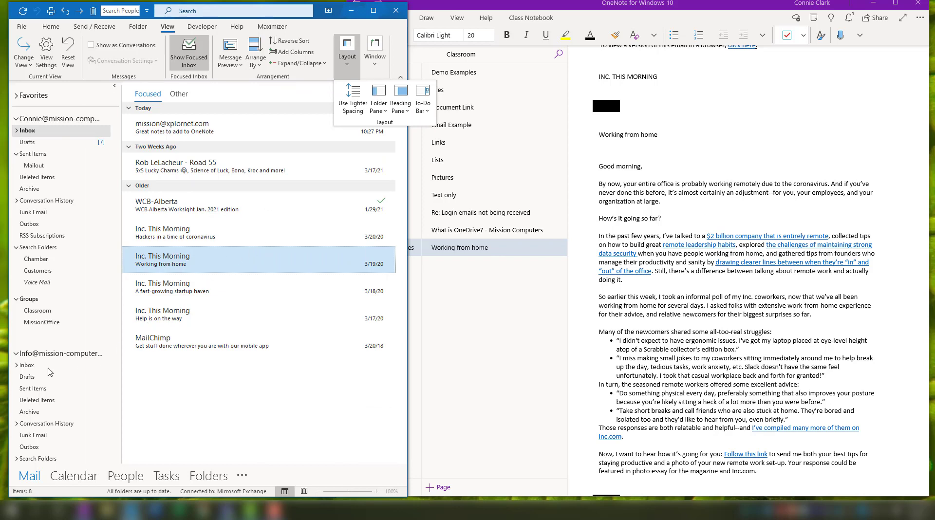
mouse_move(39, 372)
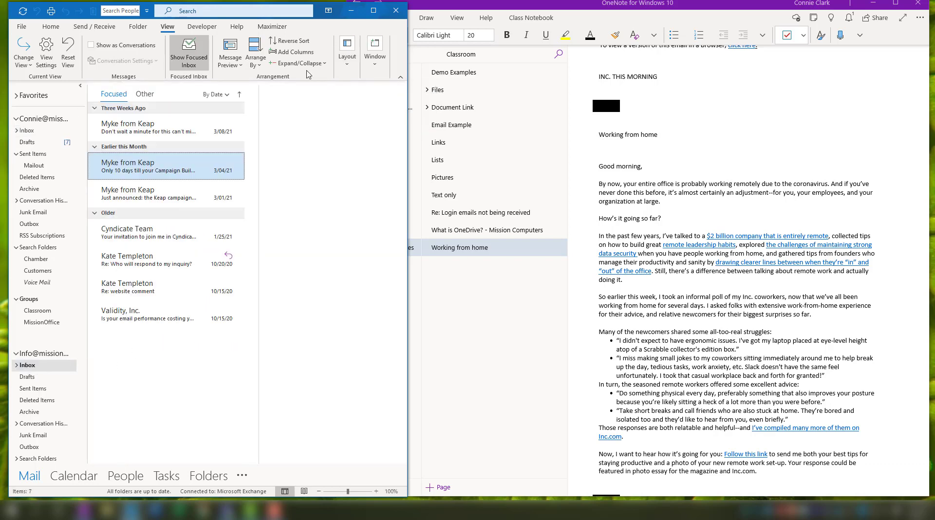
left_click(146, 165)
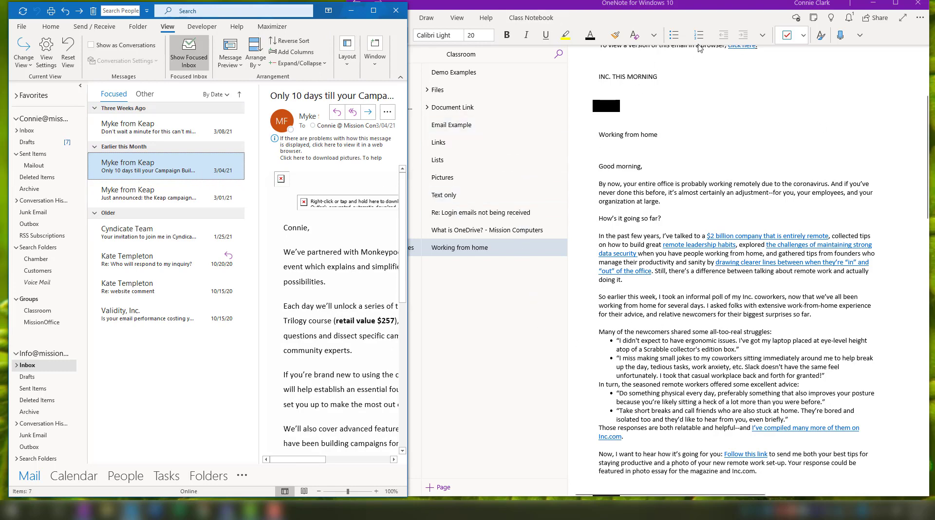
left_click(451, 125)
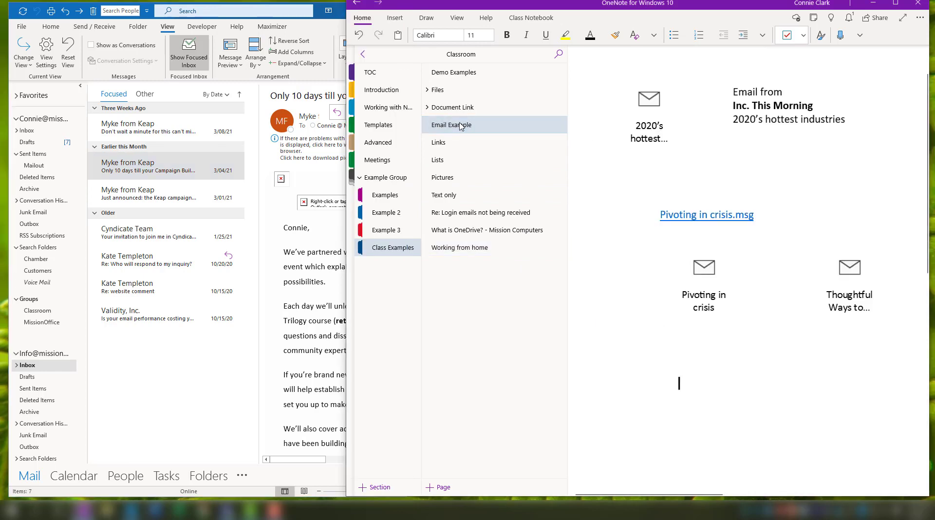
mouse_move(140, 174)
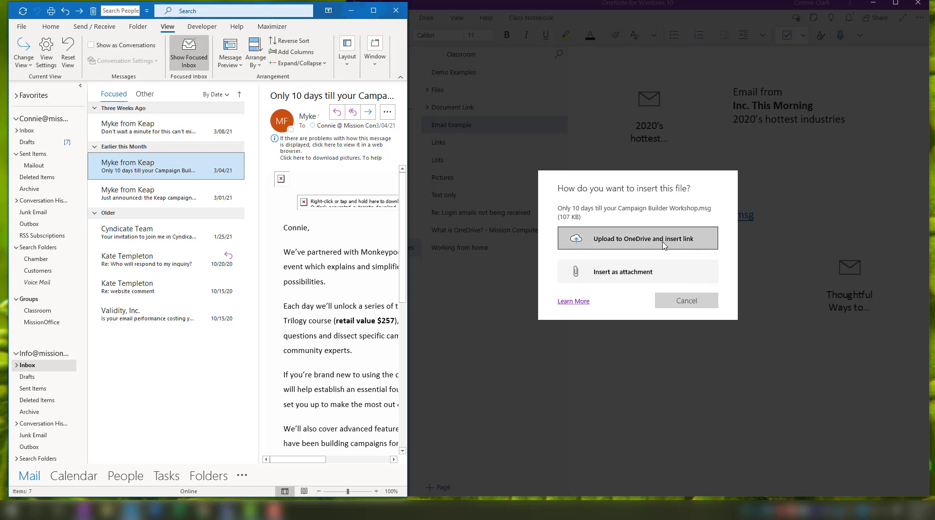
mouse_move(624, 284)
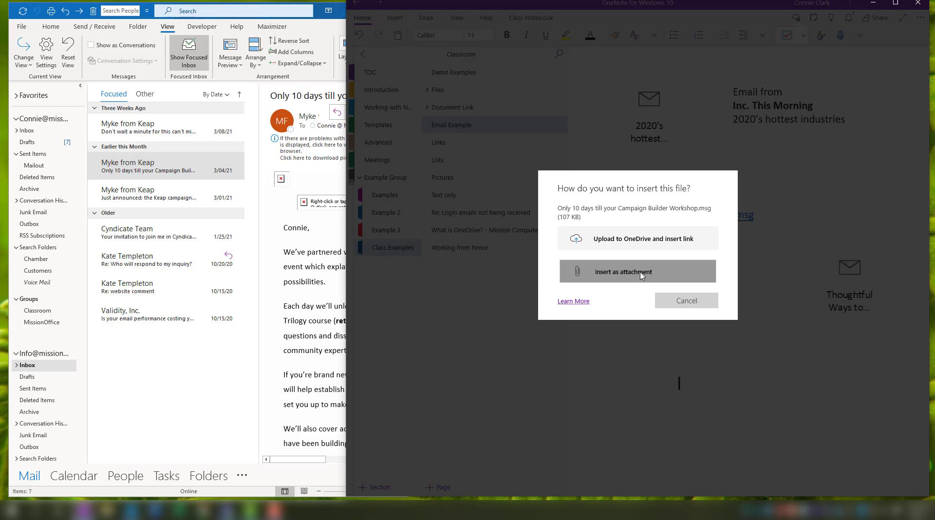
Step: Insert the Only 10 days campaign email onto the Email Example page as an attachment
left_click(637, 271)
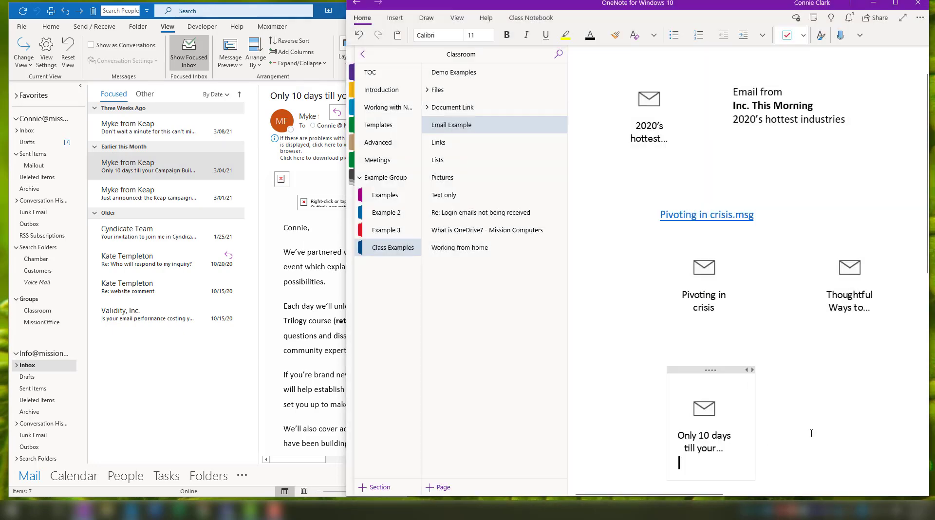
mouse_move(740, 434)
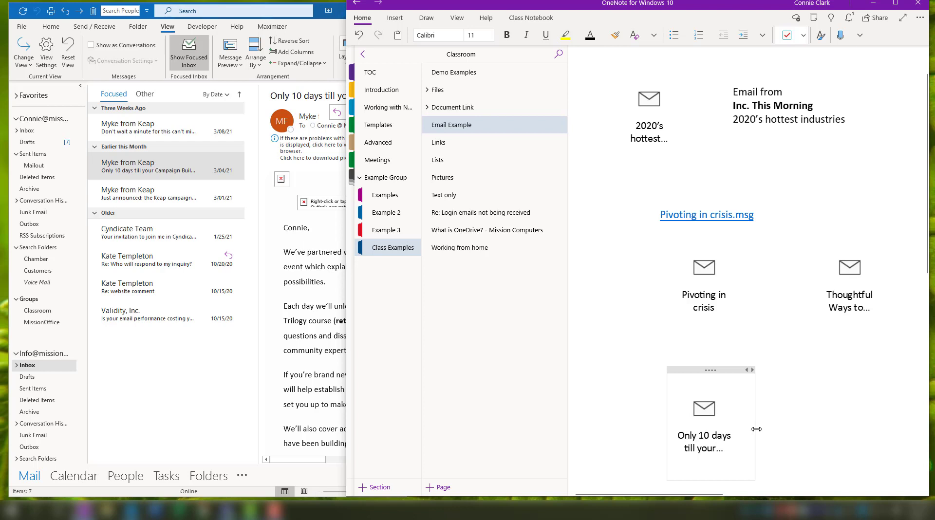
mouse_move(756, 429)
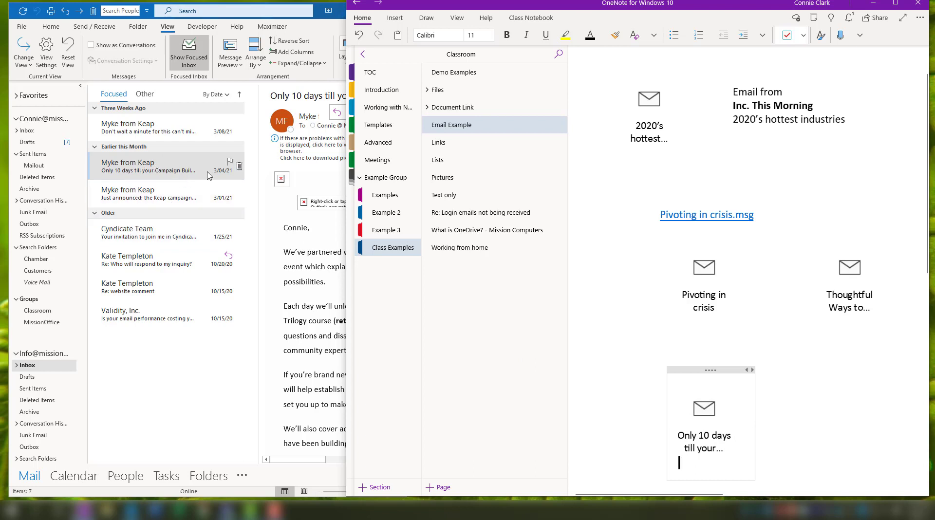
mouse_move(722, 400)
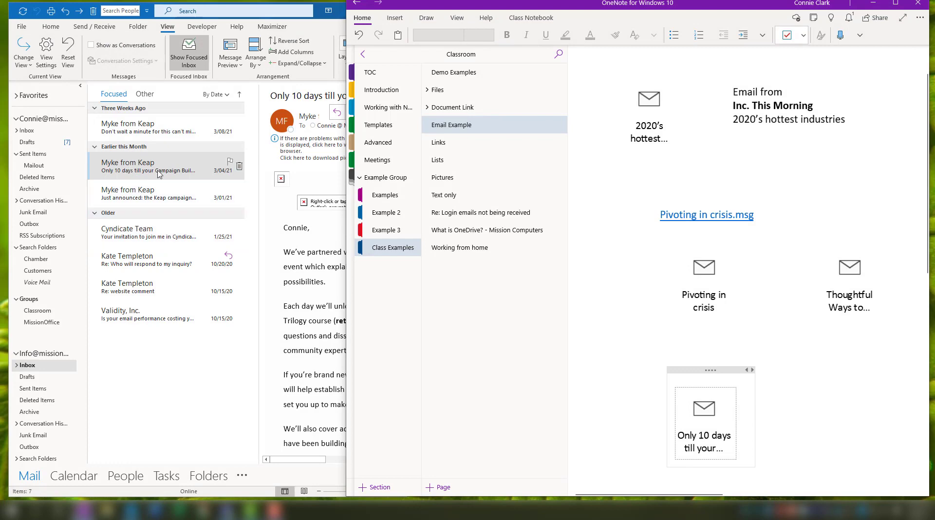
Step: Bring Outlook back to the front showing the campaign builder email
left_click(166, 165)
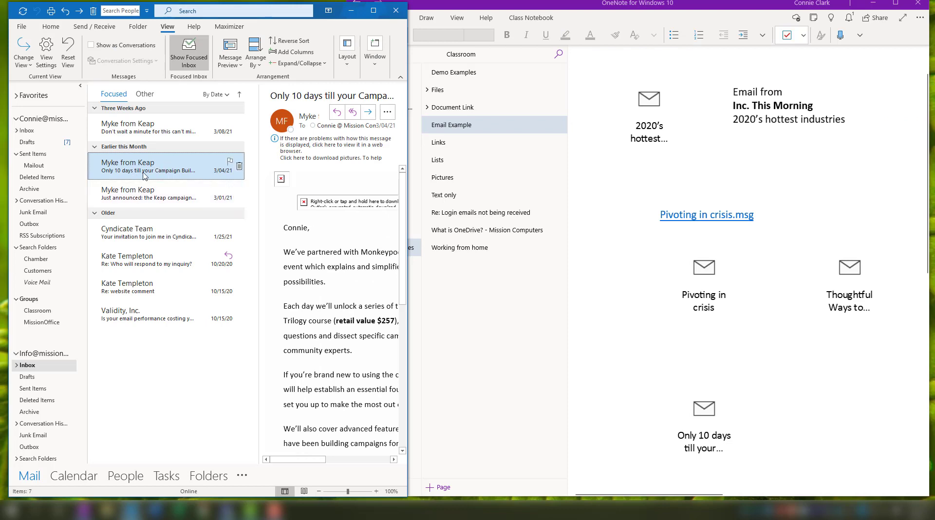
mouse_move(164, 167)
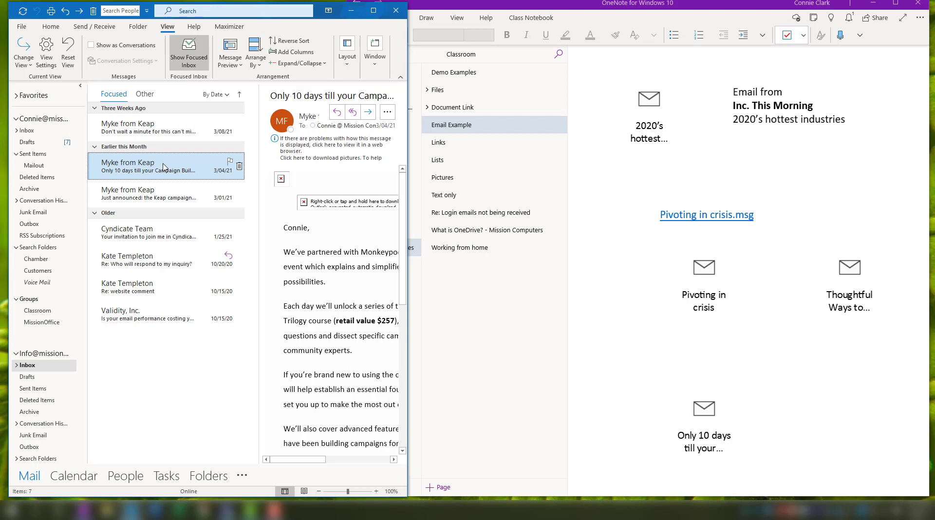
mouse_move(159, 163)
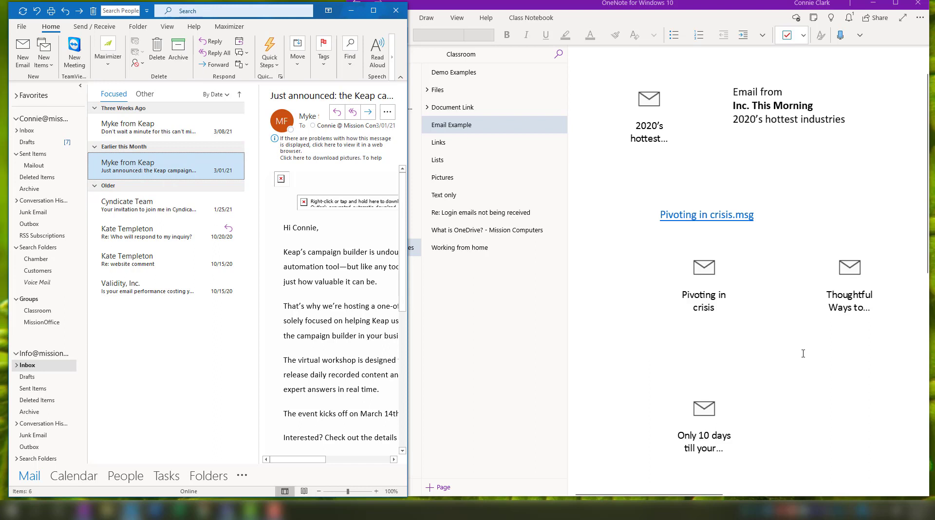
mouse_move(799, 353)
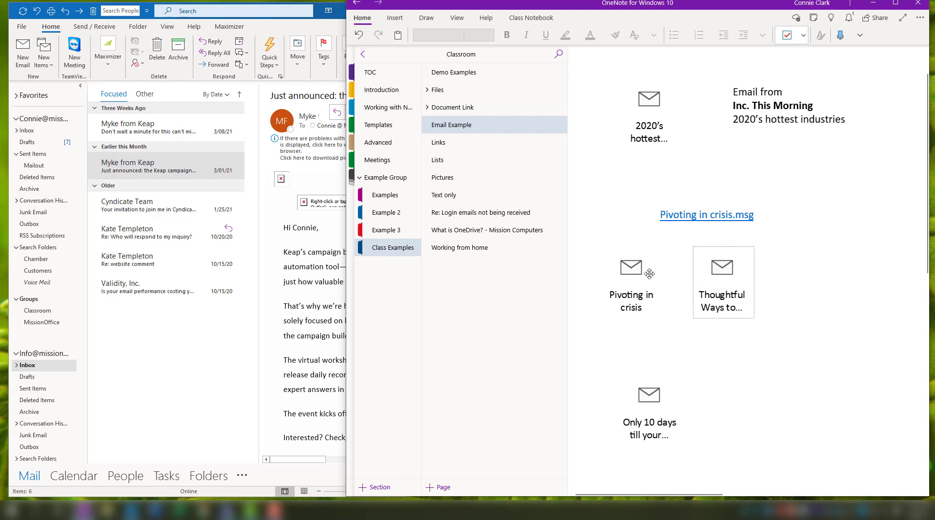
mouse_move(697, 416)
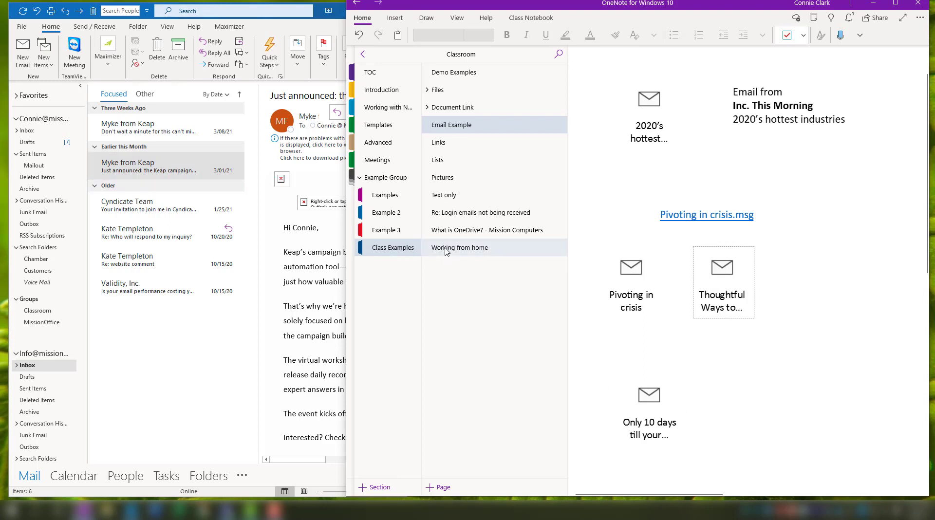
mouse_move(488, 249)
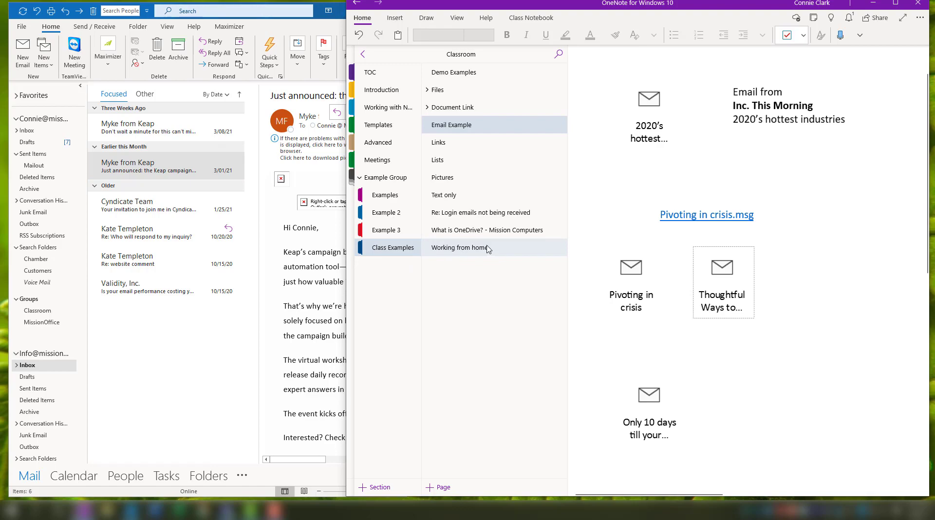
left_click(460, 247)
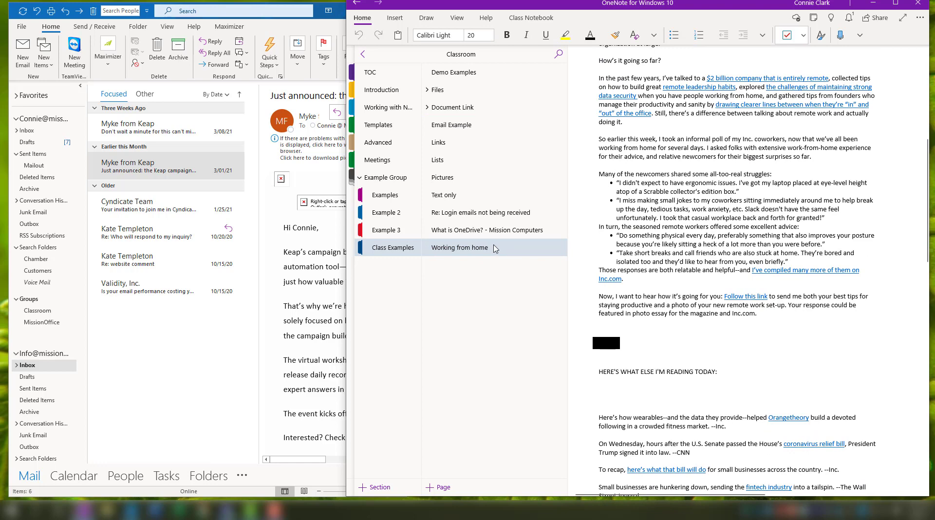
left_click(452, 125)
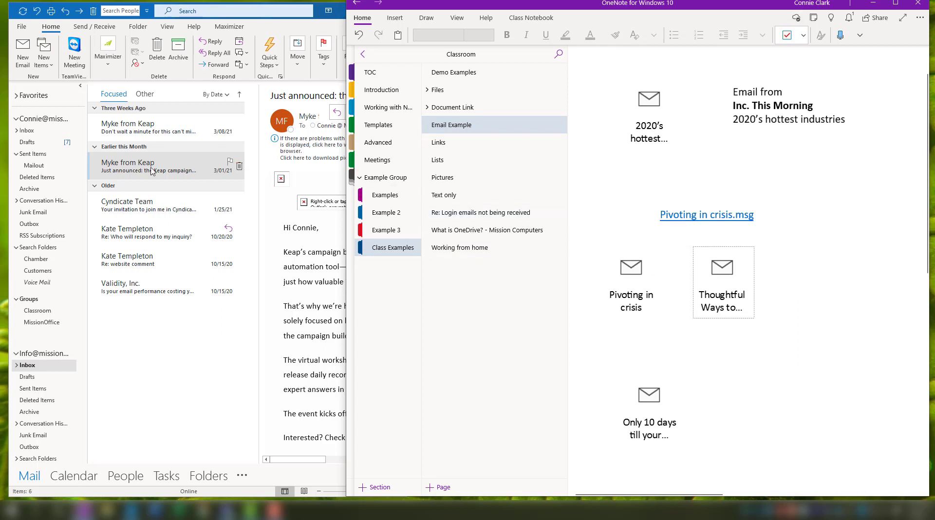
mouse_move(165, 172)
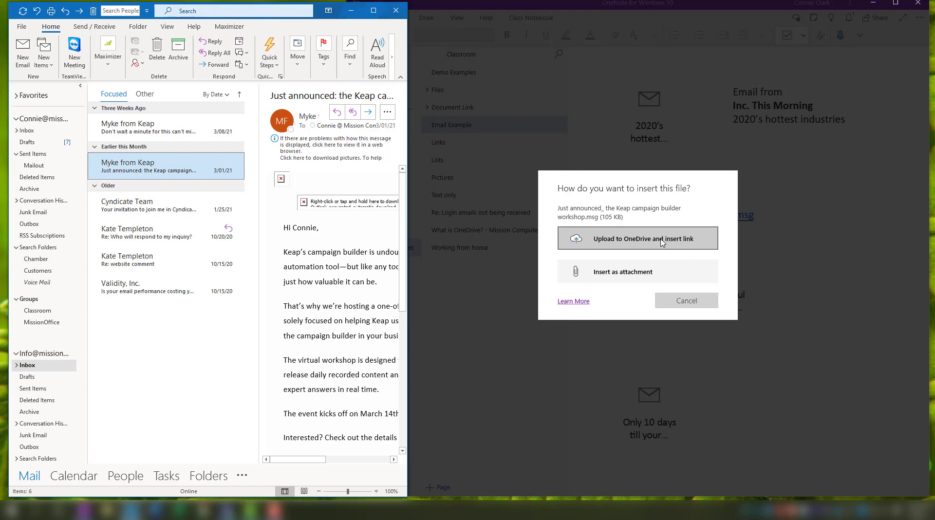
Step: Upload the Keap campaign builder workshop email to OneDrive and insert its link
left_click(637, 238)
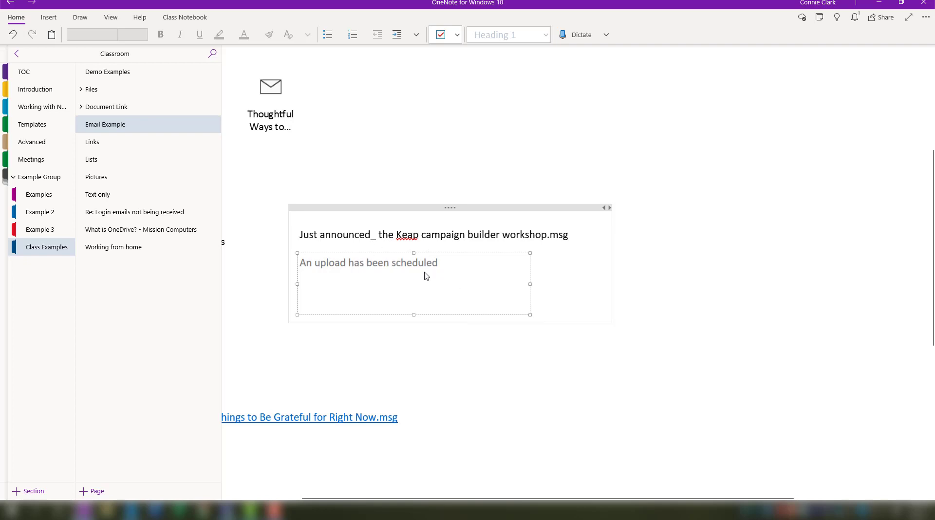
mouse_move(500, 333)
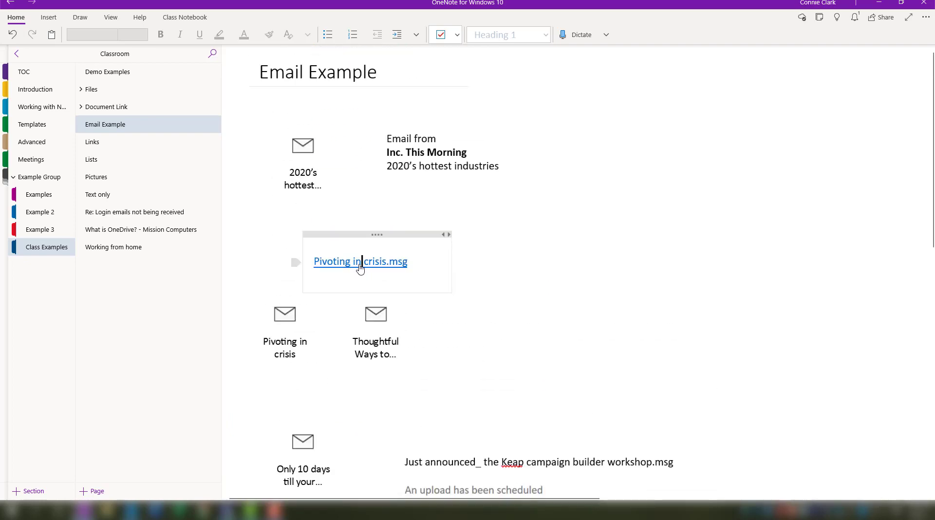
Step: Scroll to the Keap workshop .msg link and open it in the browser
left_click(361, 261)
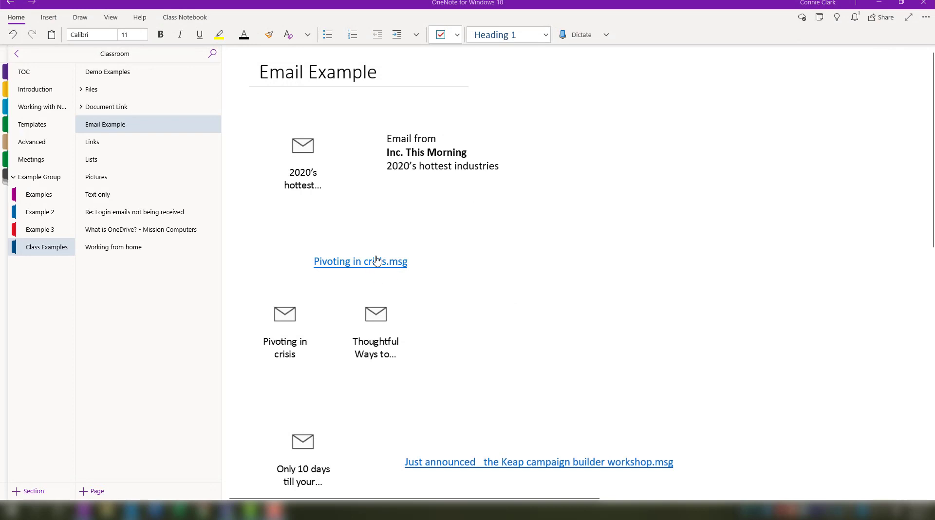
mouse_move(520, 367)
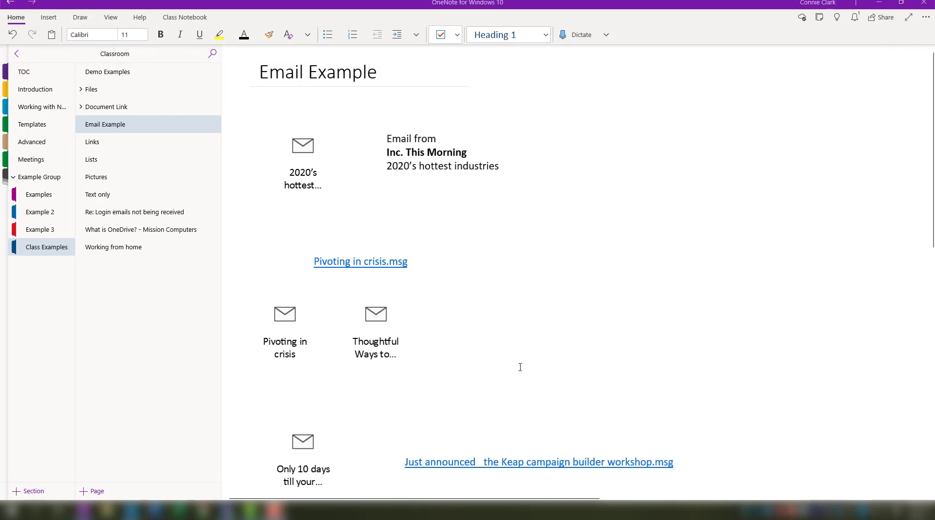
scroll("down", 3)
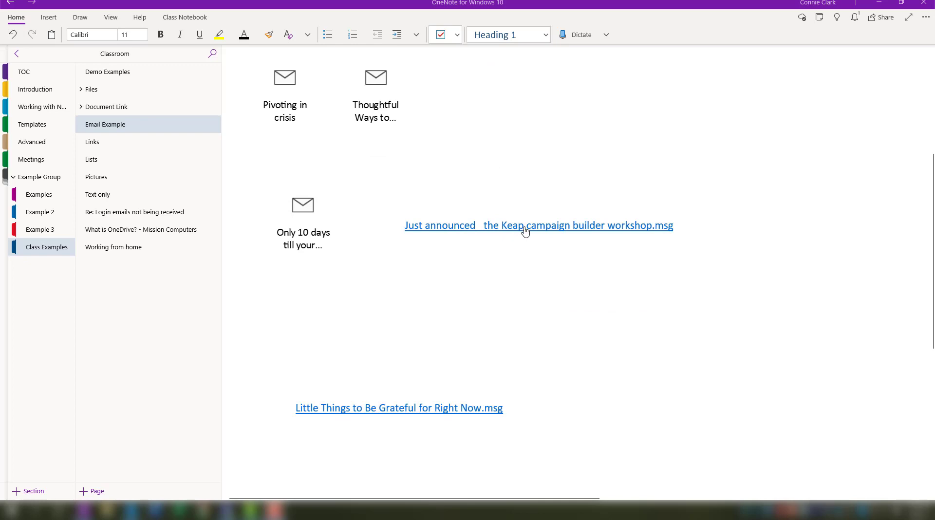
left_click(523, 225)
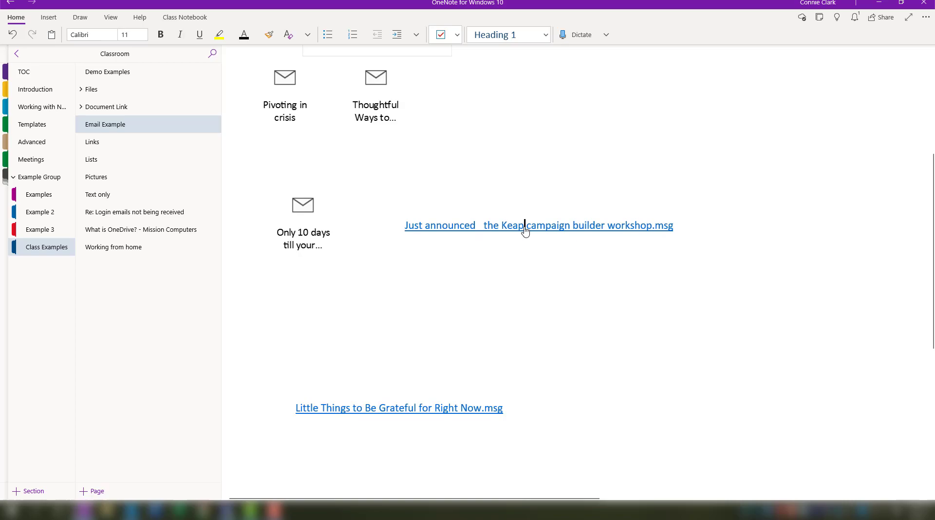
left_click(538, 225)
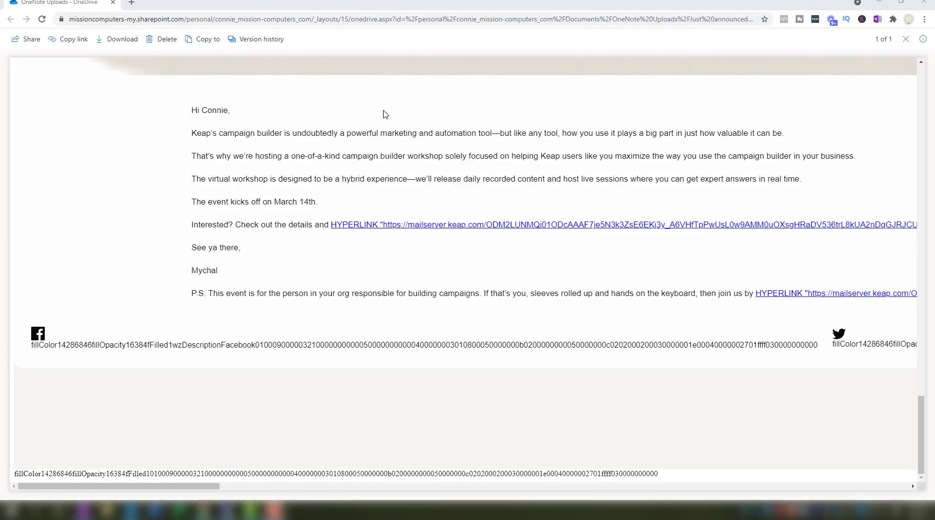
Step: Scroll through the Keap workshop email's header and body in OneDrive's viewer
scroll("down", 3)
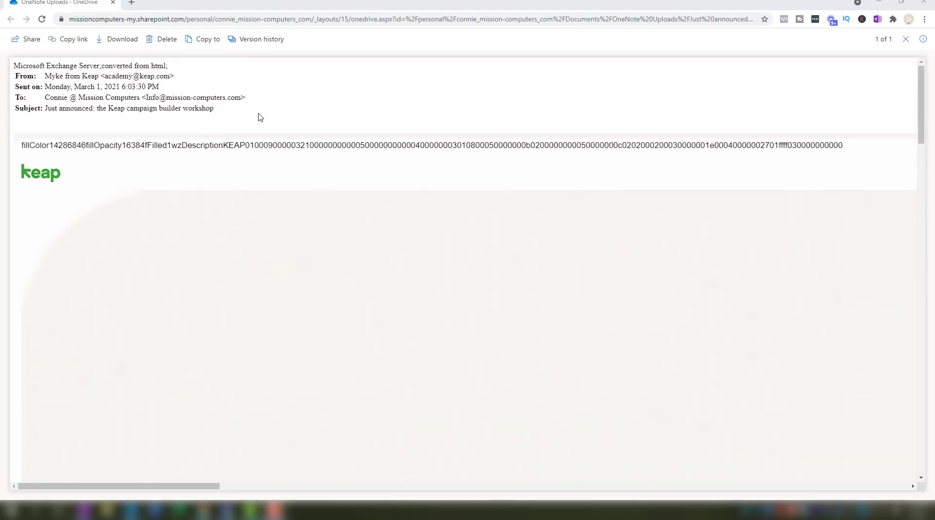
mouse_move(285, 105)
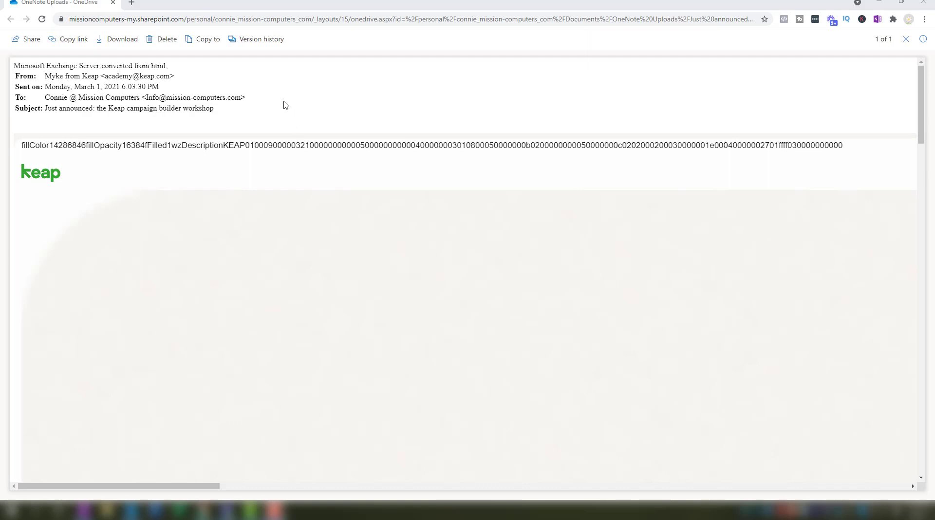
mouse_move(216, 189)
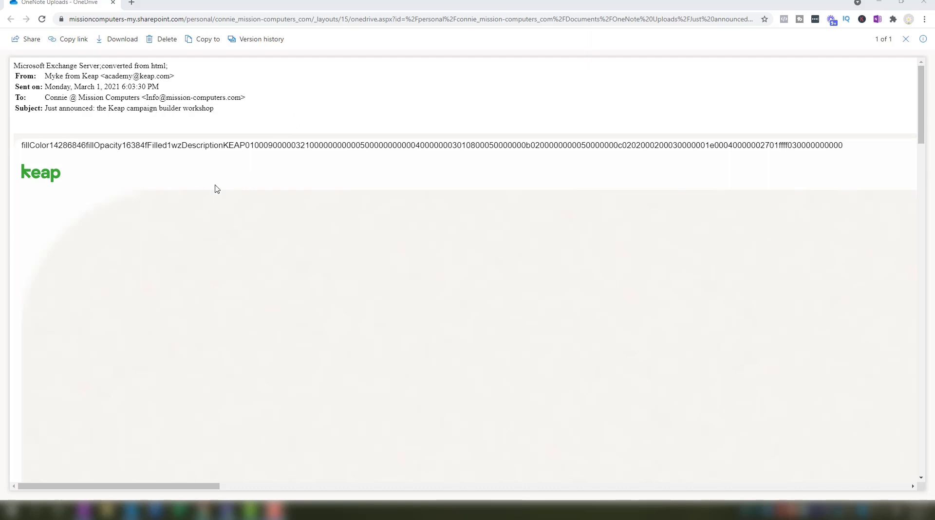
scroll("down", 3)
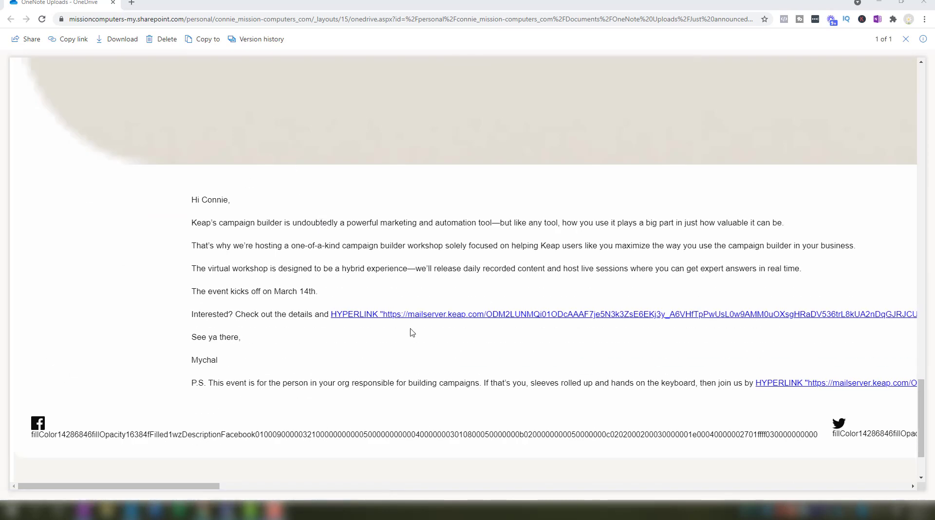
mouse_move(267, 196)
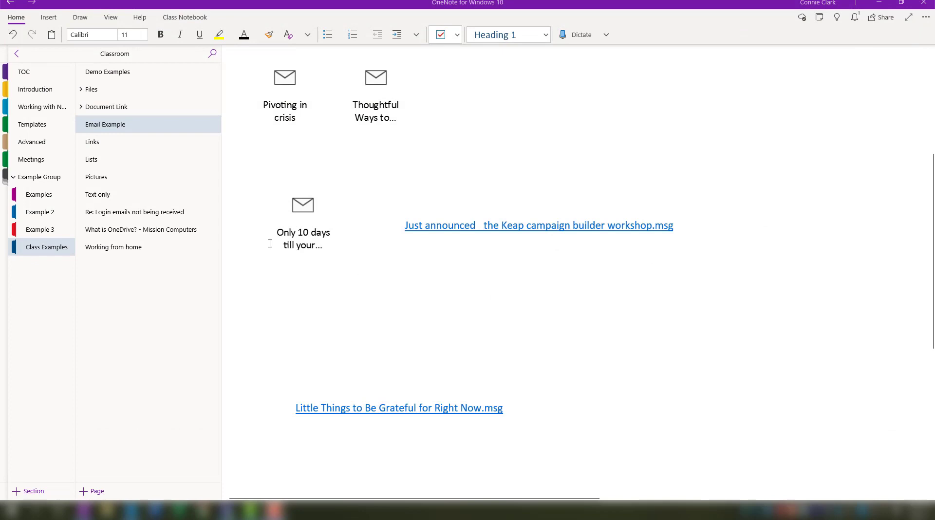
mouse_move(302, 201)
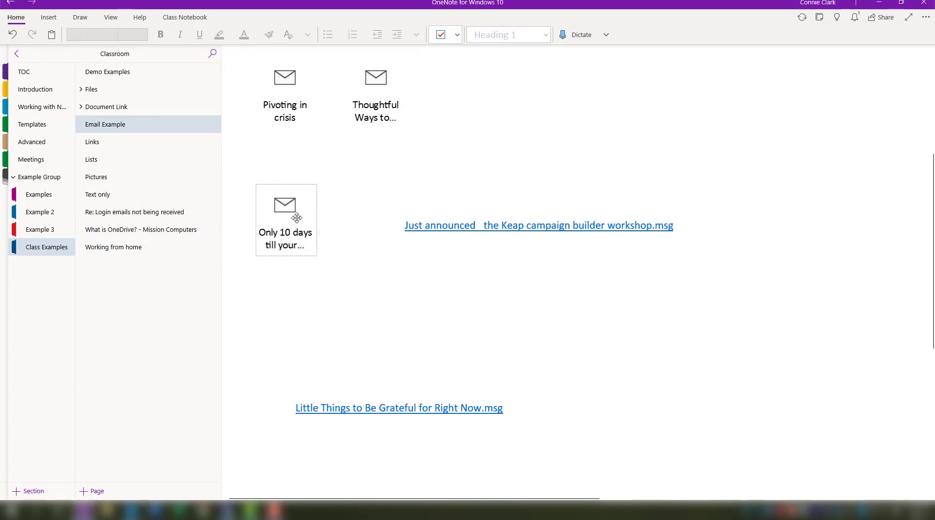
Step: Select the Only 10 days email icon, then open the Working from home page
left_click(536, 225)
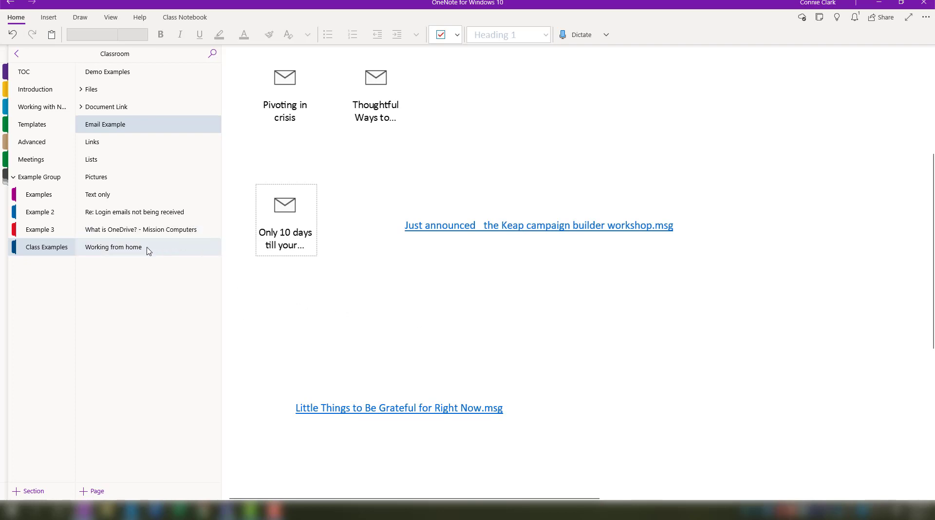
left_click(112, 247)
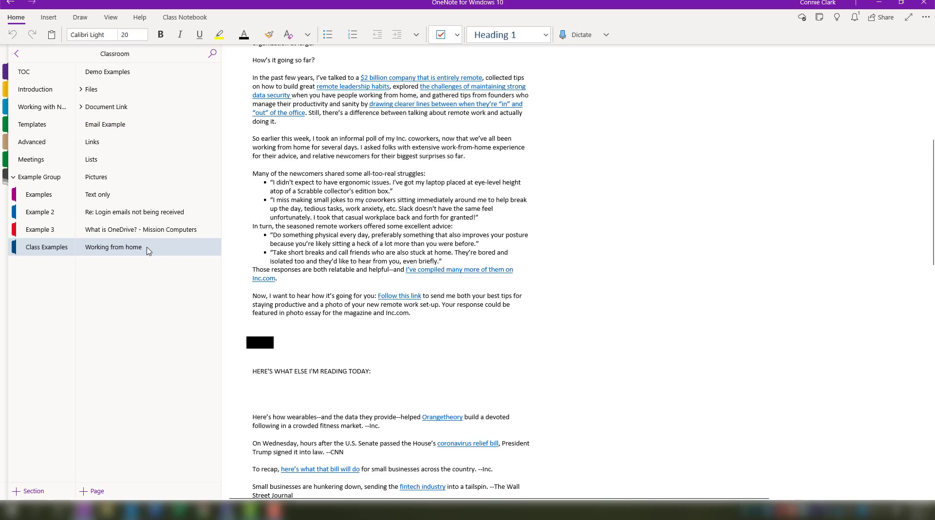
mouse_move(444, 172)
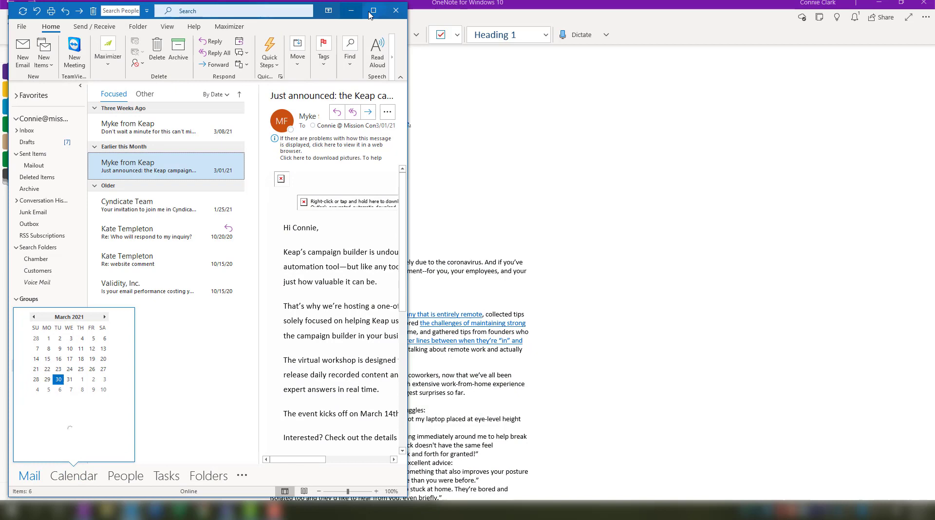
Step: Maximize Outlook and send the A fast-growing startup haven email to Class Examples
left_click(372, 10)
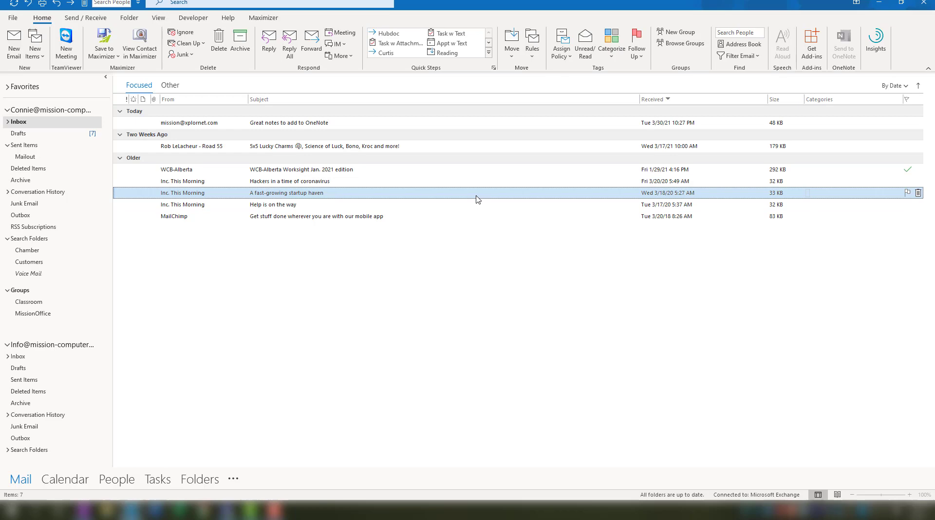
double_click(287, 193)
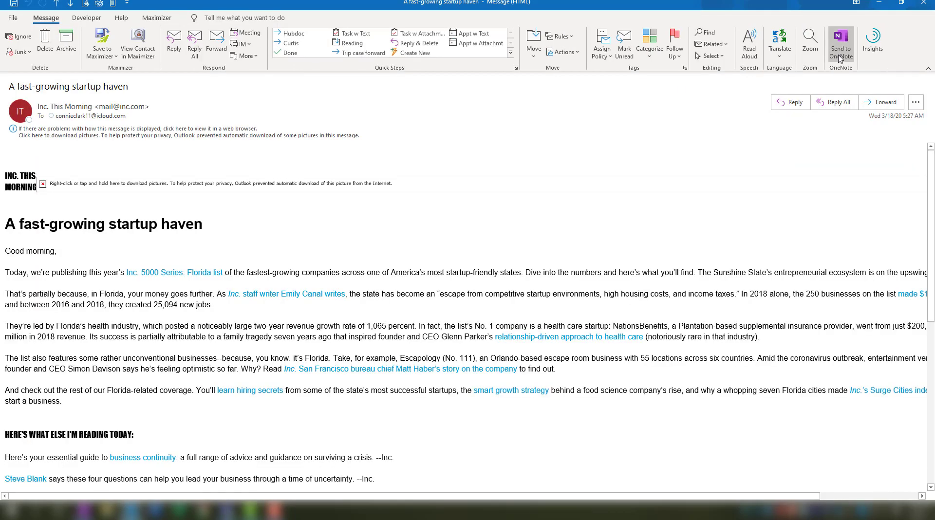
left_click(841, 45)
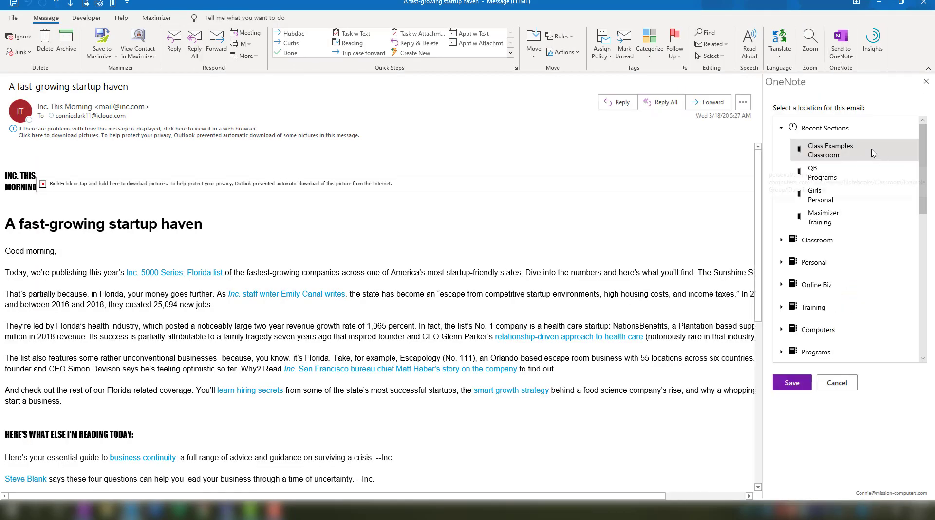
mouse_move(830, 149)
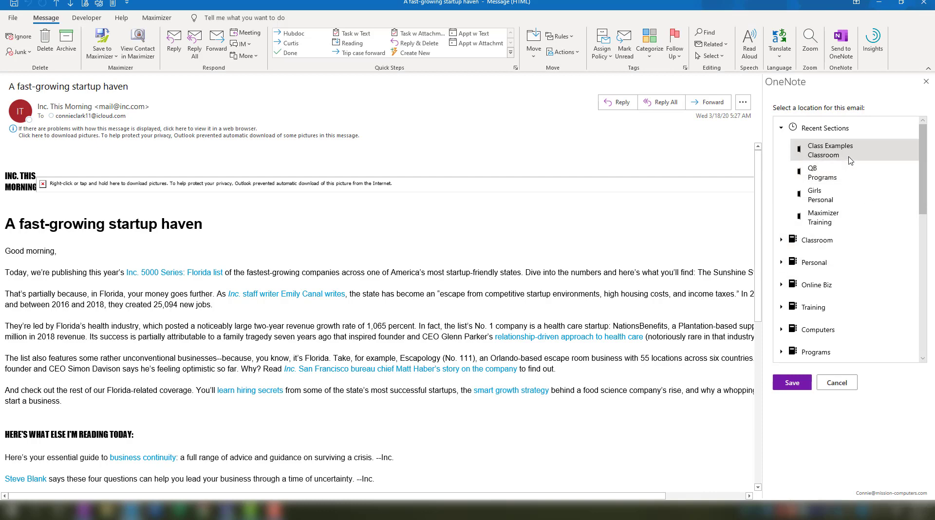
left_click(791, 382)
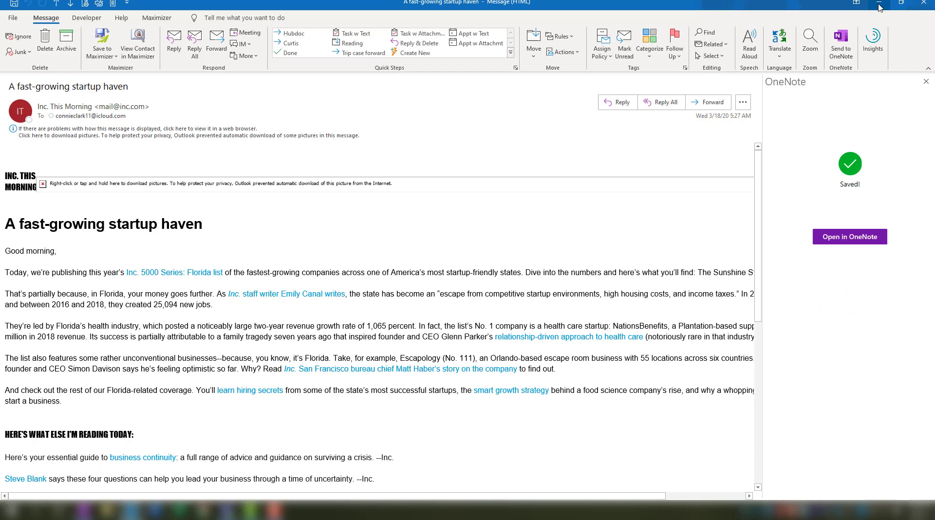
left_click(849, 236)
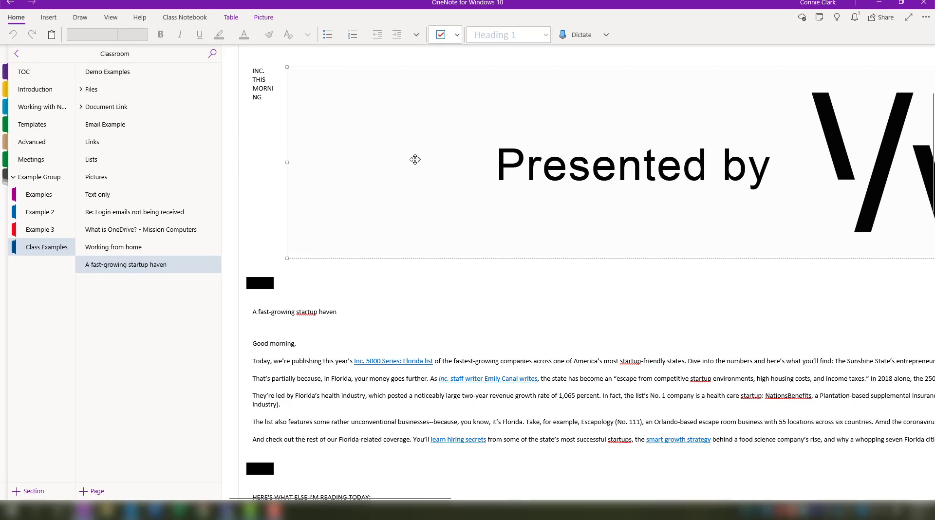
Step: Scroll through the new 'A fast-growing startup haven' page showing the email's From, To and Sent details
scroll("down", 3)
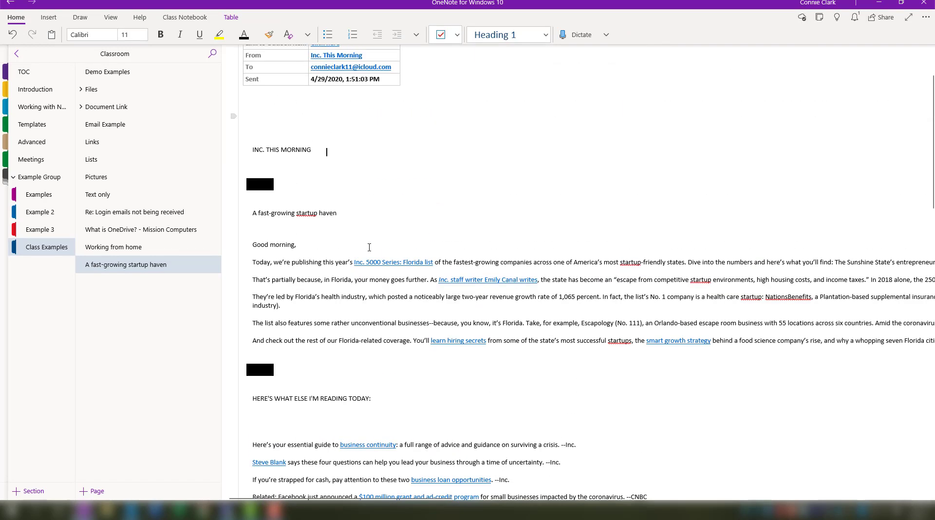
mouse_move(510, 292)
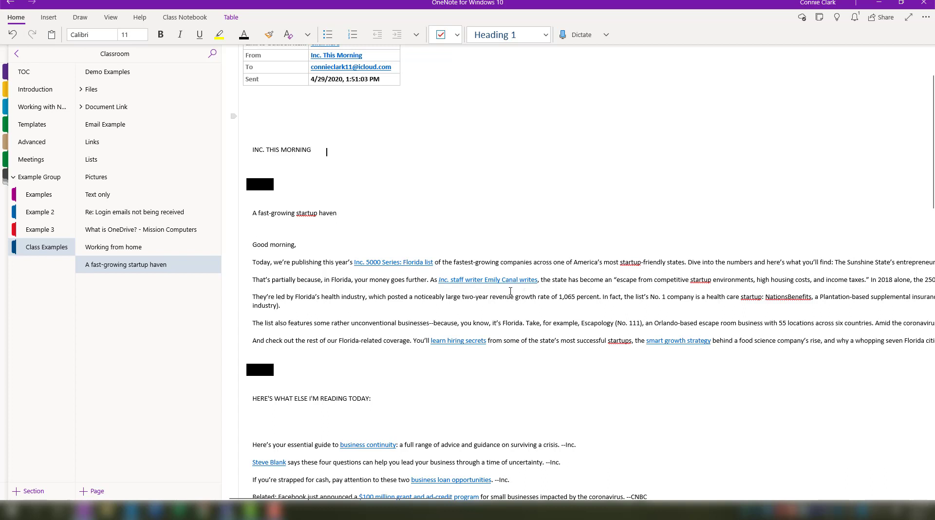
mouse_move(152, 460)
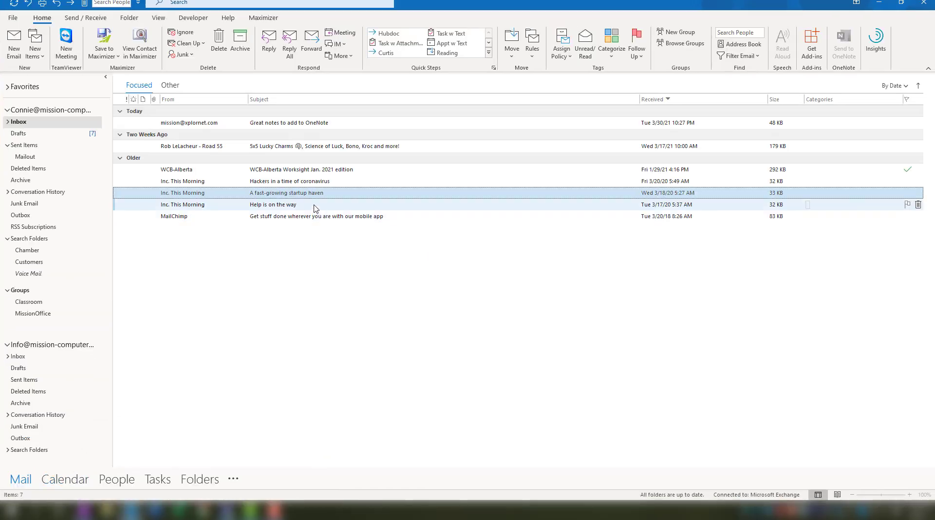
Step: Open the 'Help is on the way' email from Inc. This Morning in its own window
double_click(274, 205)
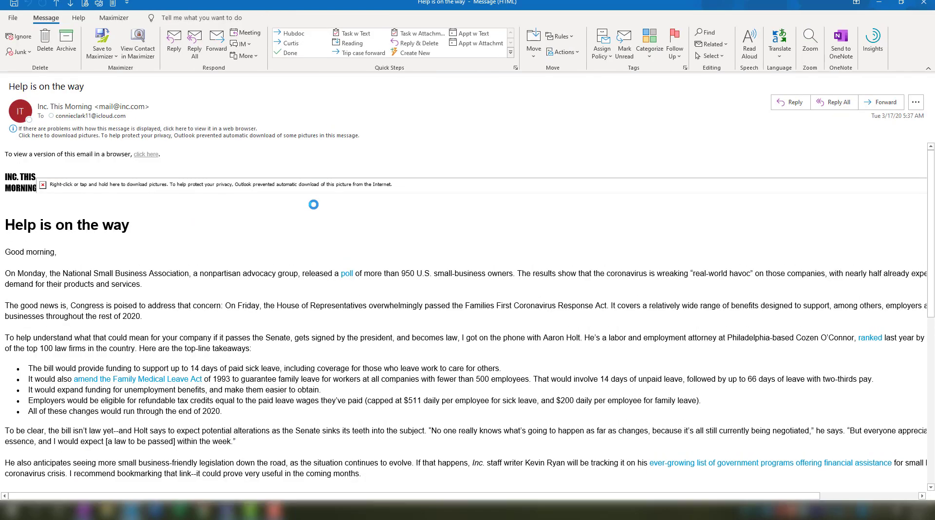
mouse_move(162, 282)
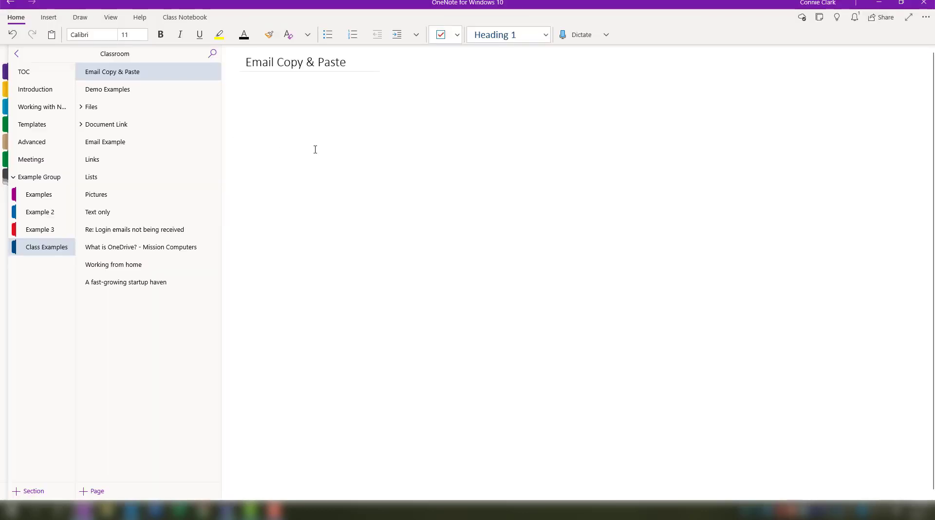
mouse_move(523, 303)
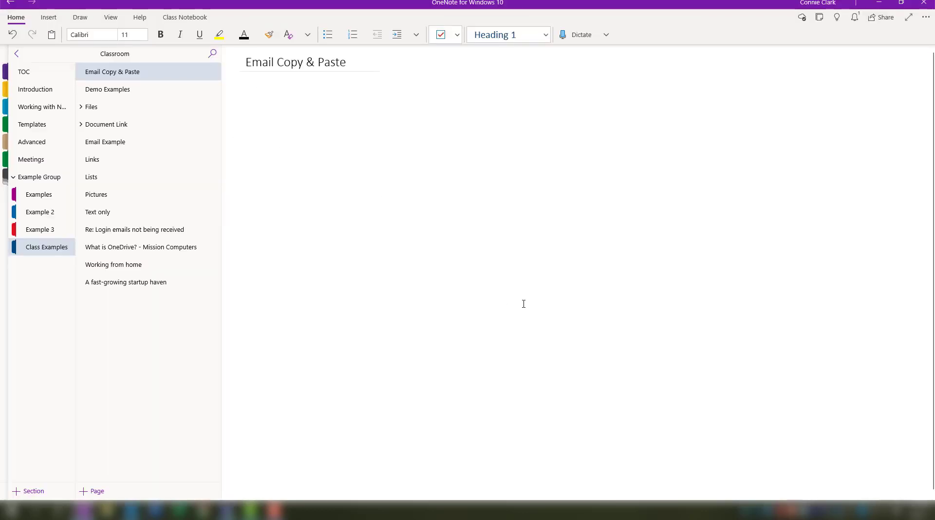